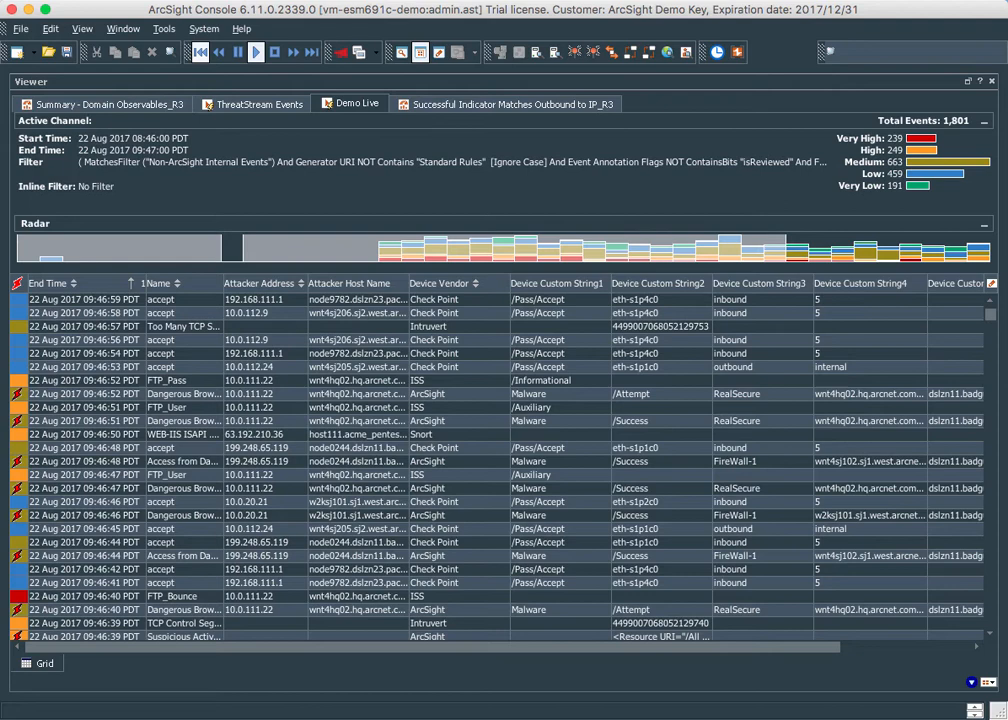
mouse_move(184, 420)
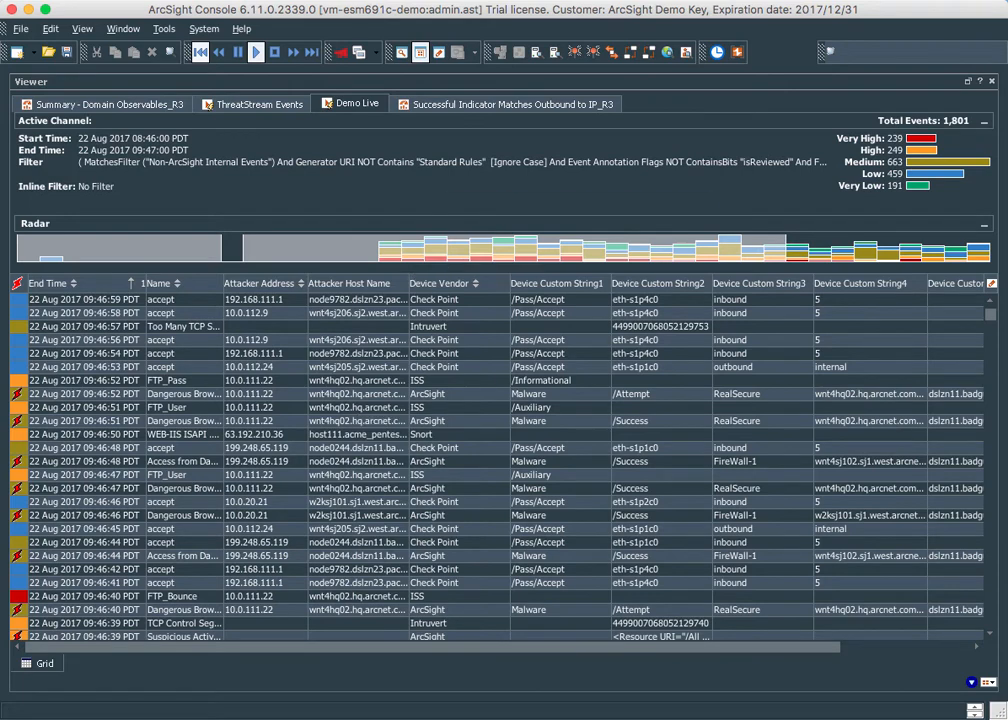
Step: Show the 'Successful Indicator Matches Outbound to IP_R3' view with its event graph and last 20 events
left_click(508, 104)
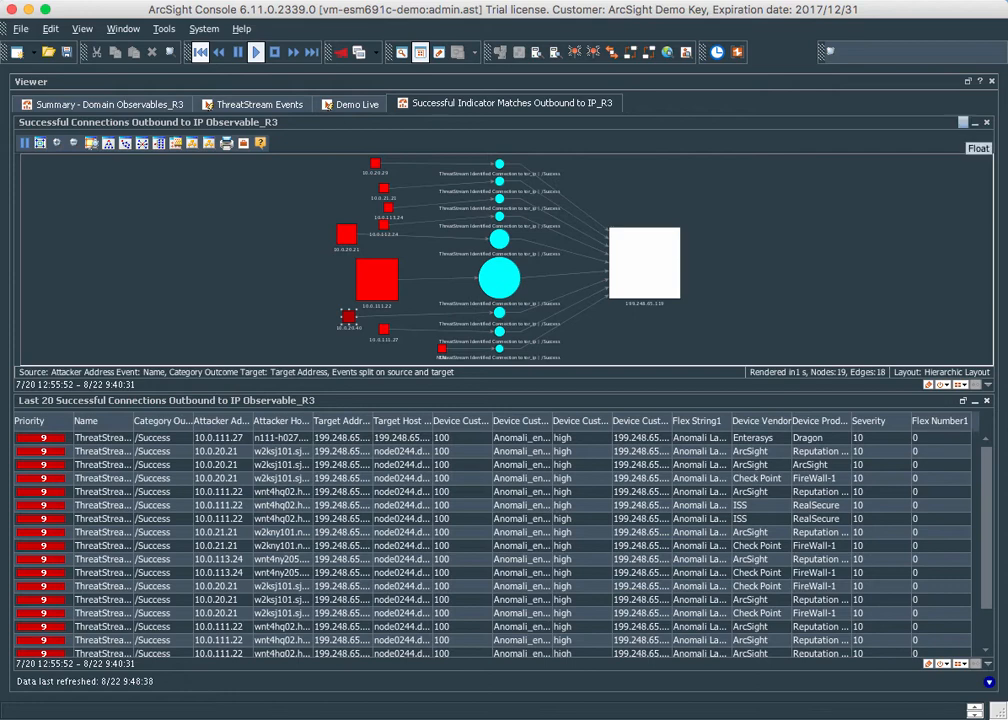
Step: Detach the outbound connections event graph into its own enlarged floating window
left_click(976, 148)
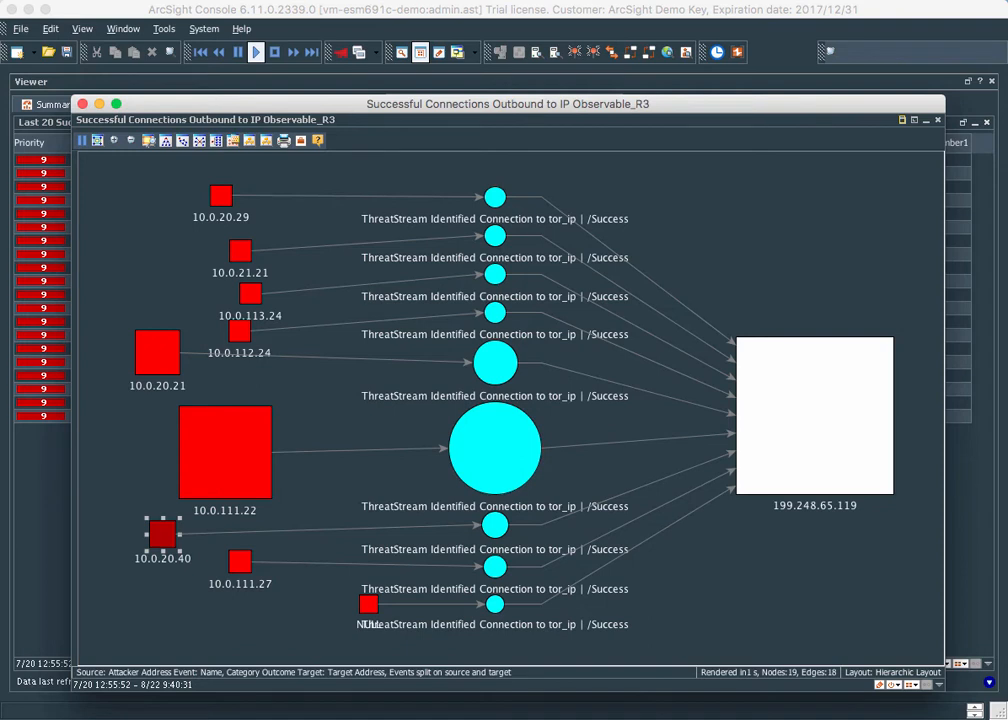
mouse_move(496, 364)
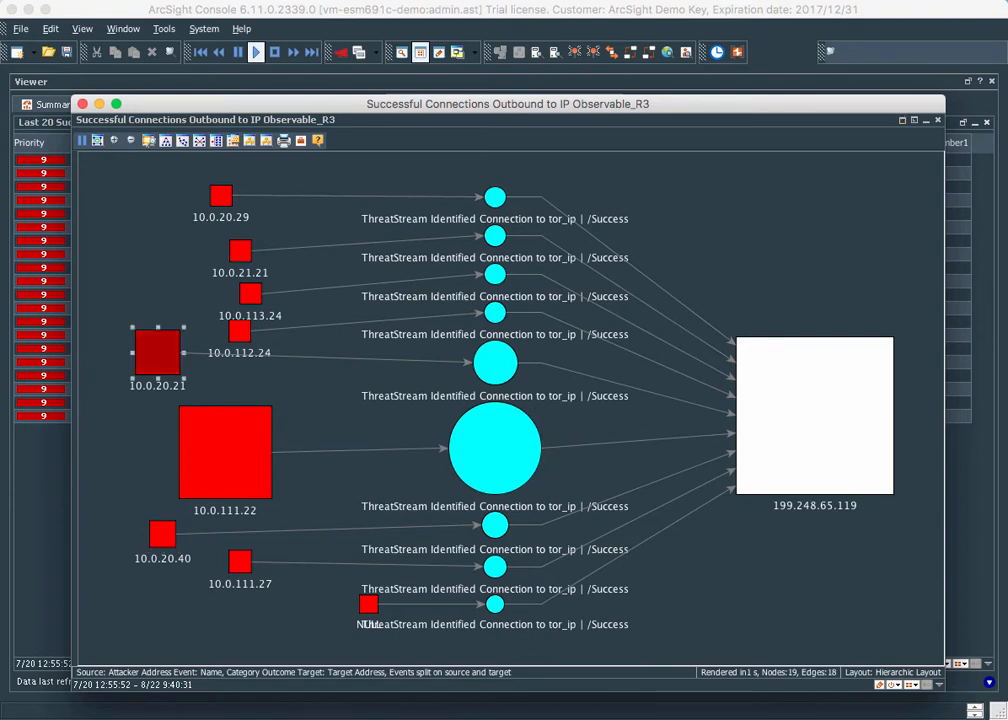
mouse_move(156, 354)
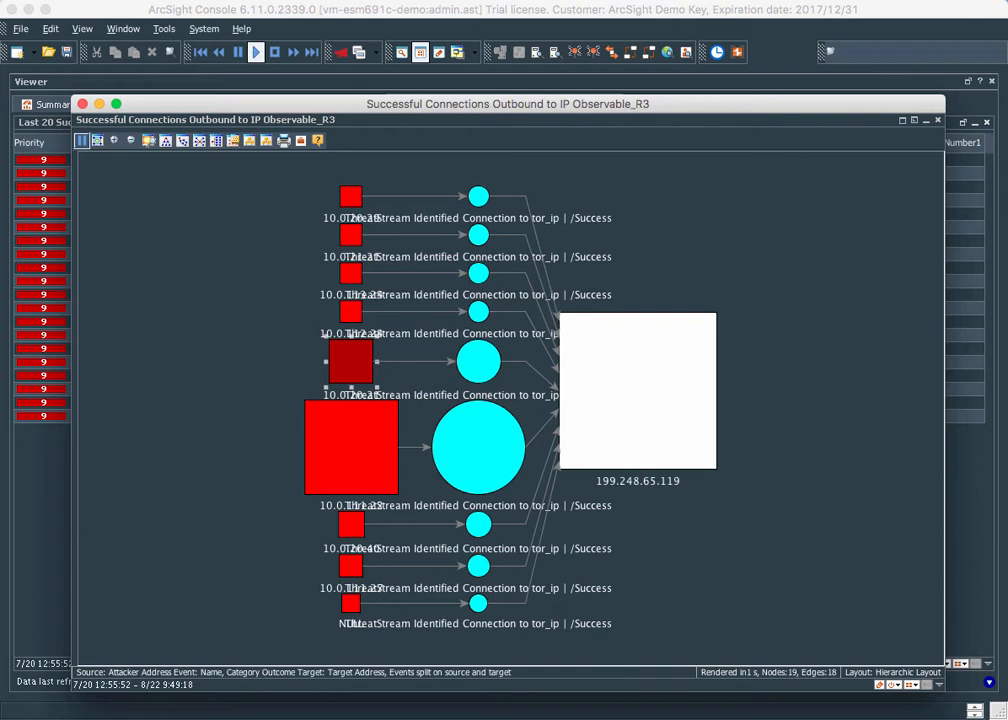
Step: Pause live graph updates and drag the attacker nodes apart around 199.248.65.119
left_click(82, 140)
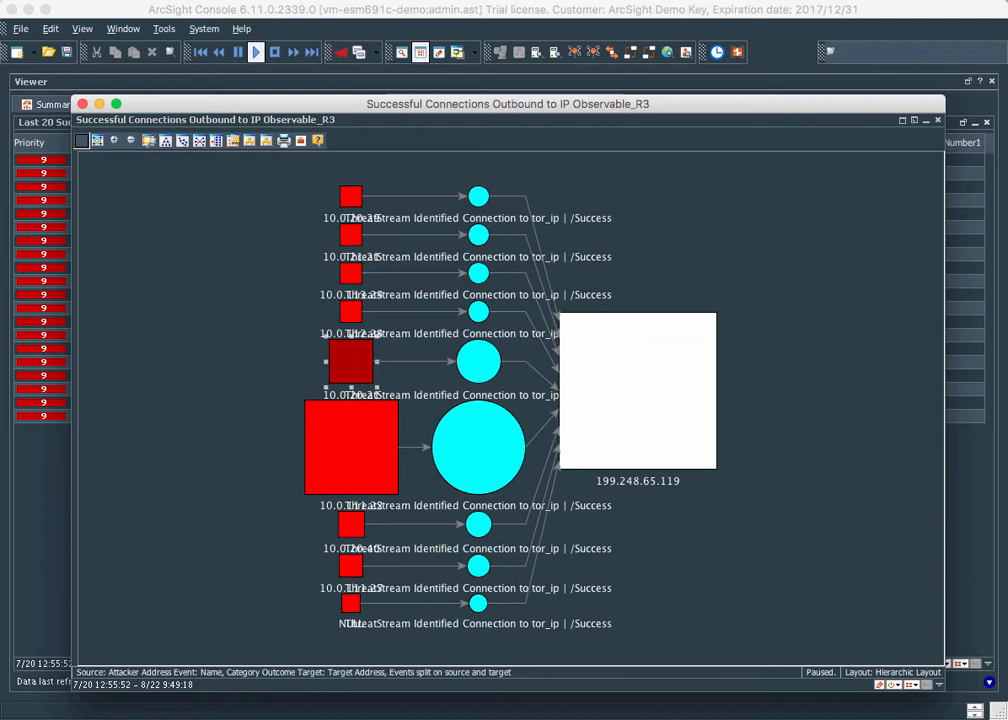
left_click_drag(350, 448, 192, 448)
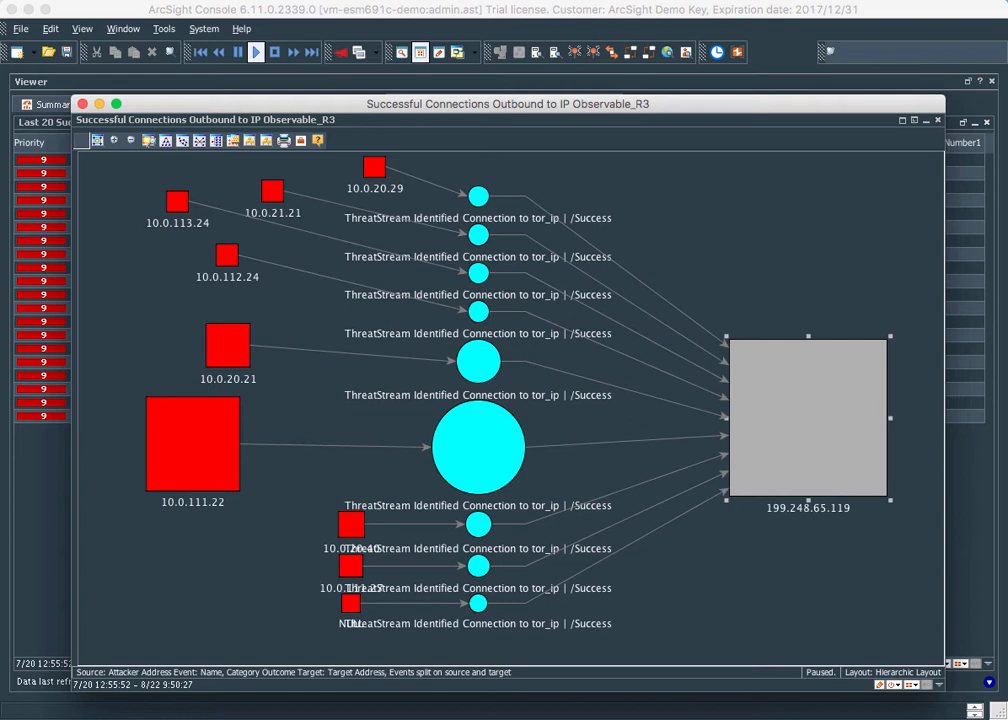
mouse_move(476, 448)
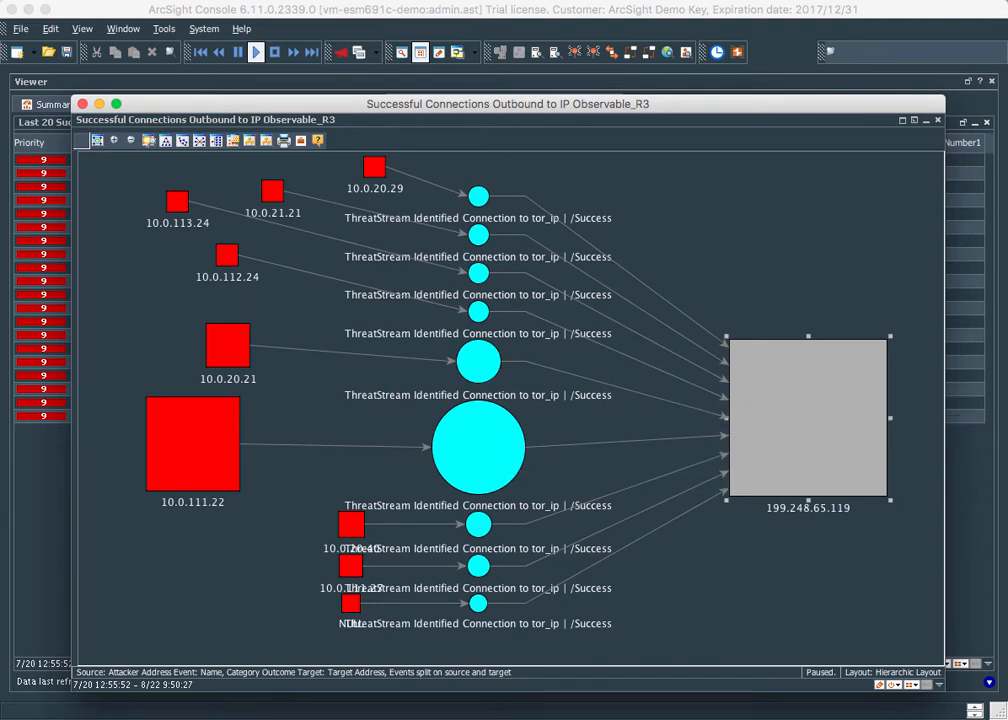
mouse_move(476, 448)
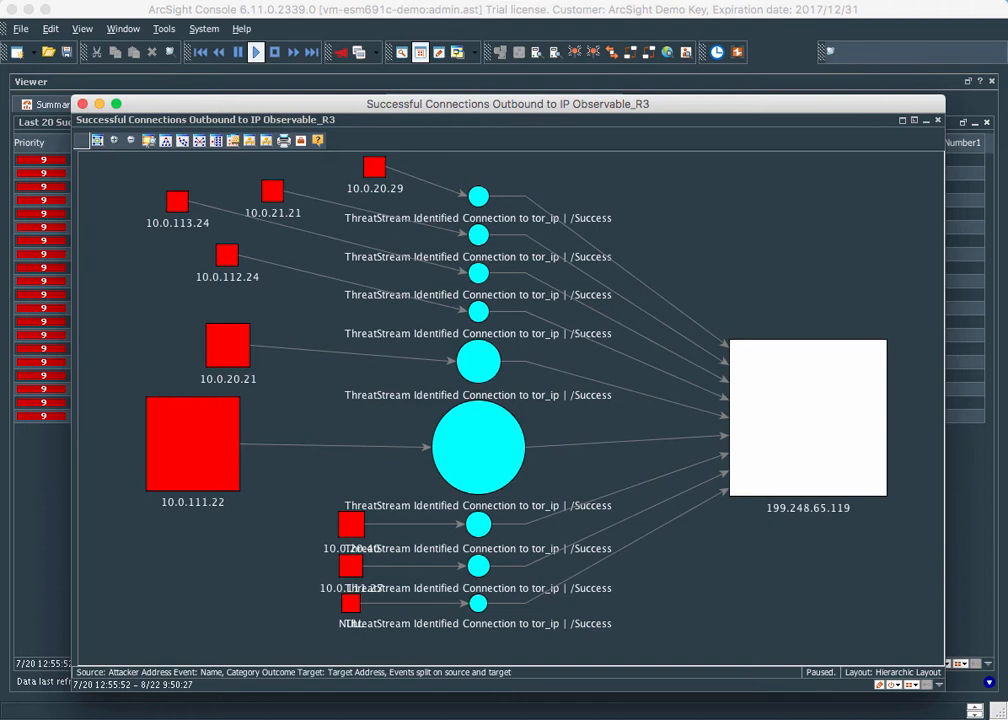
mouse_move(808, 418)
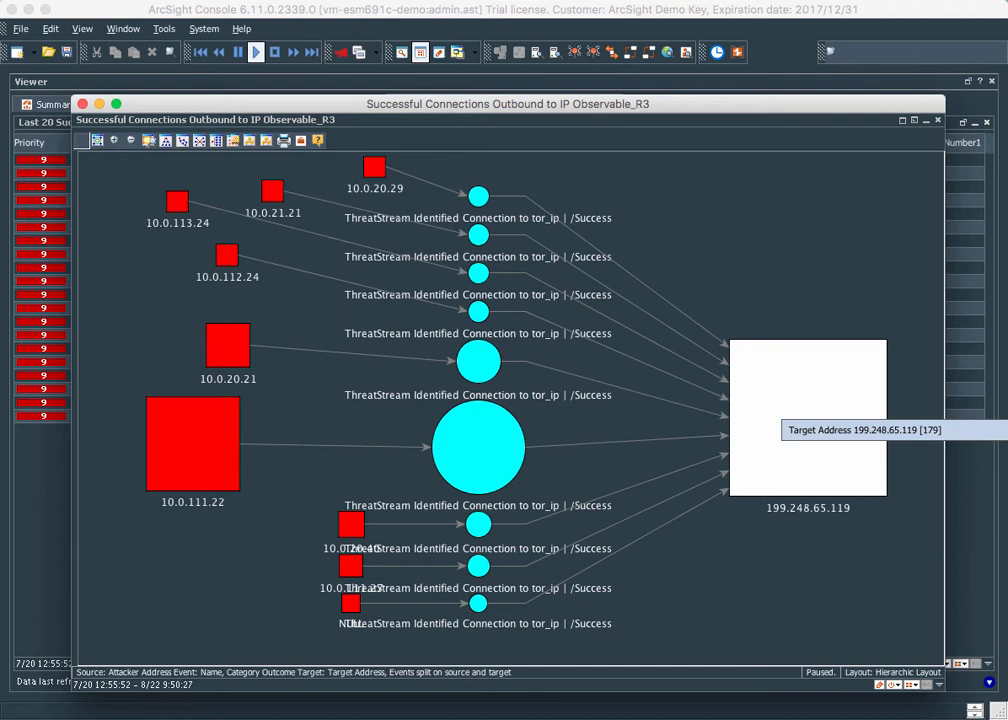
mouse_move(808, 418)
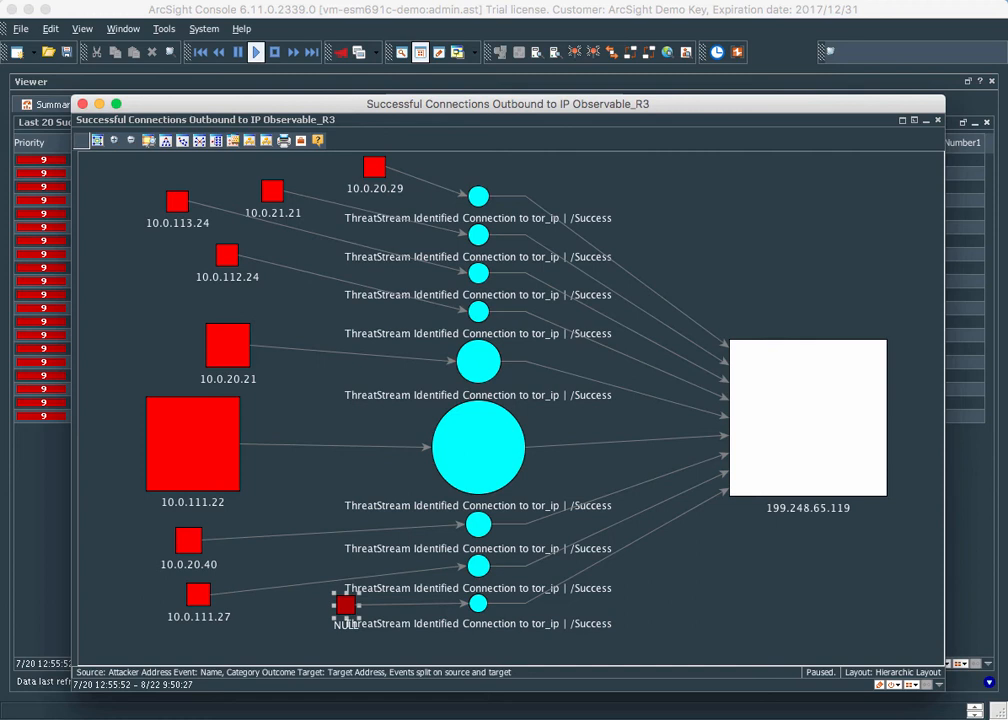
mouse_move(476, 448)
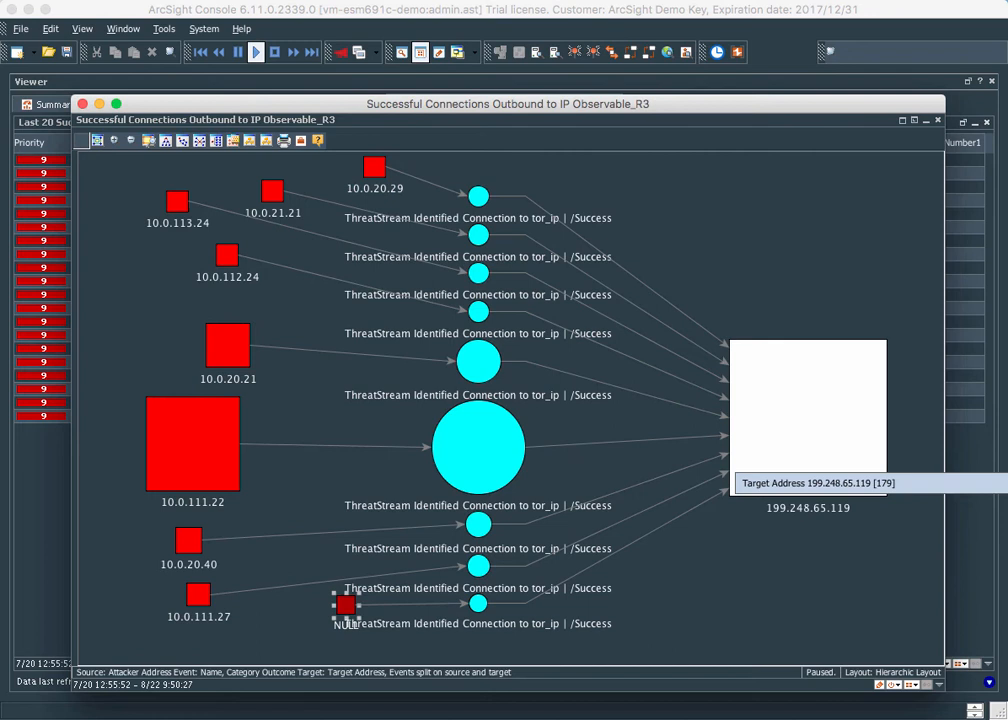
mouse_move(808, 408)
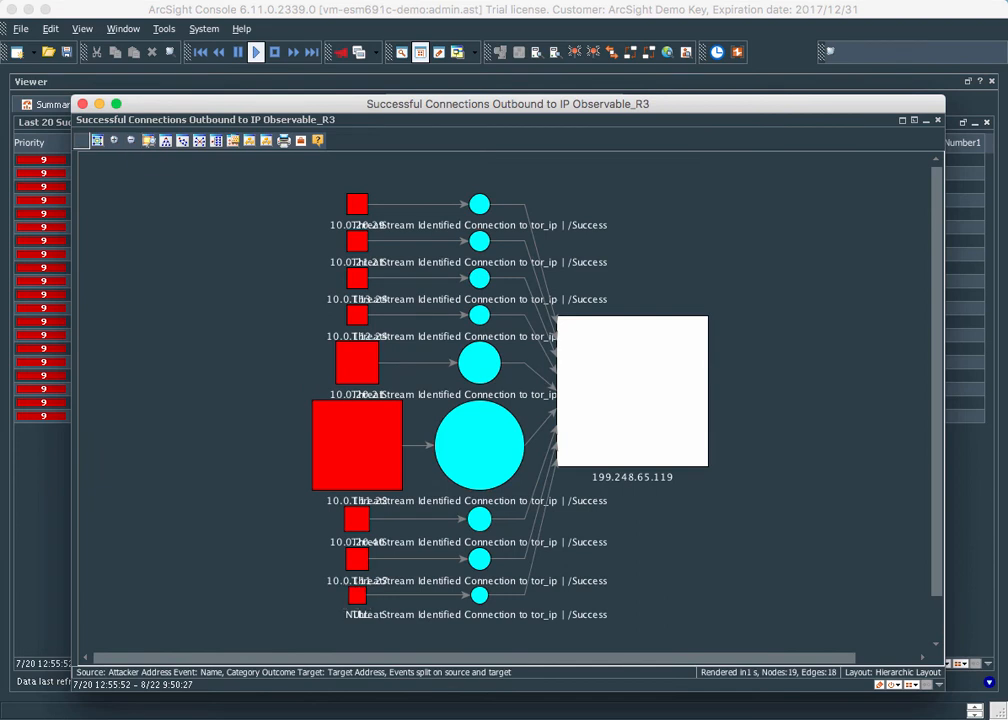
Step: Drag the 10.0.111.22 source node out to the left of the compact graph
left_click_drag(356, 444, 198, 396)
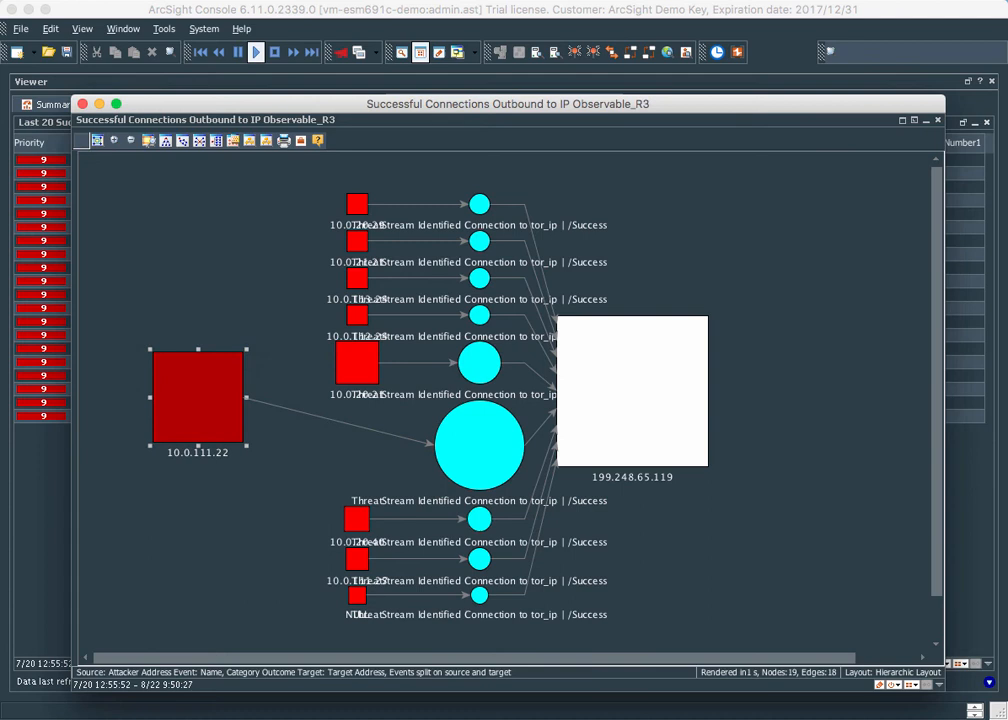
Step: Create a channel filtered to Attacker Address = 10.0.111.22 from the node's Analyze In Channel menu
right_click(198, 396)
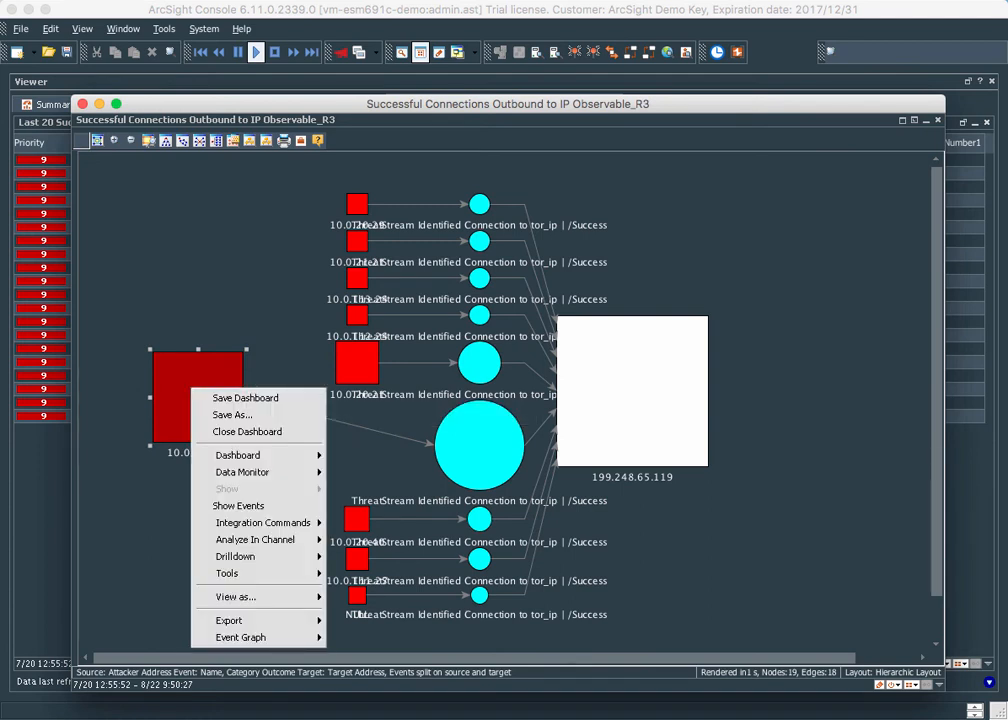
mouse_move(256, 540)
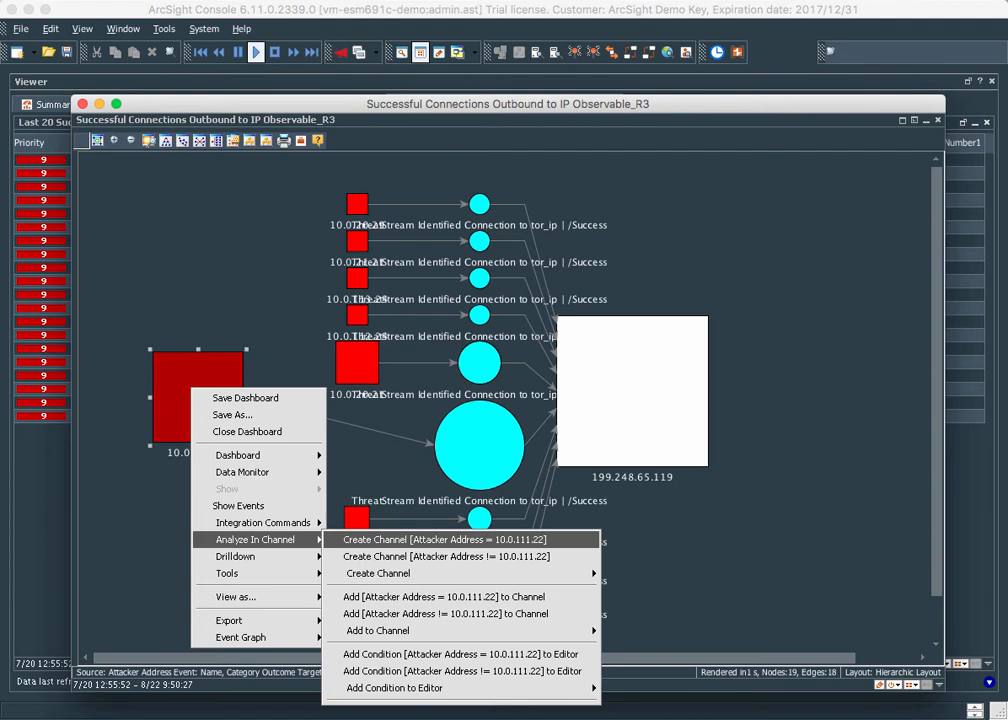
left_click(448, 540)
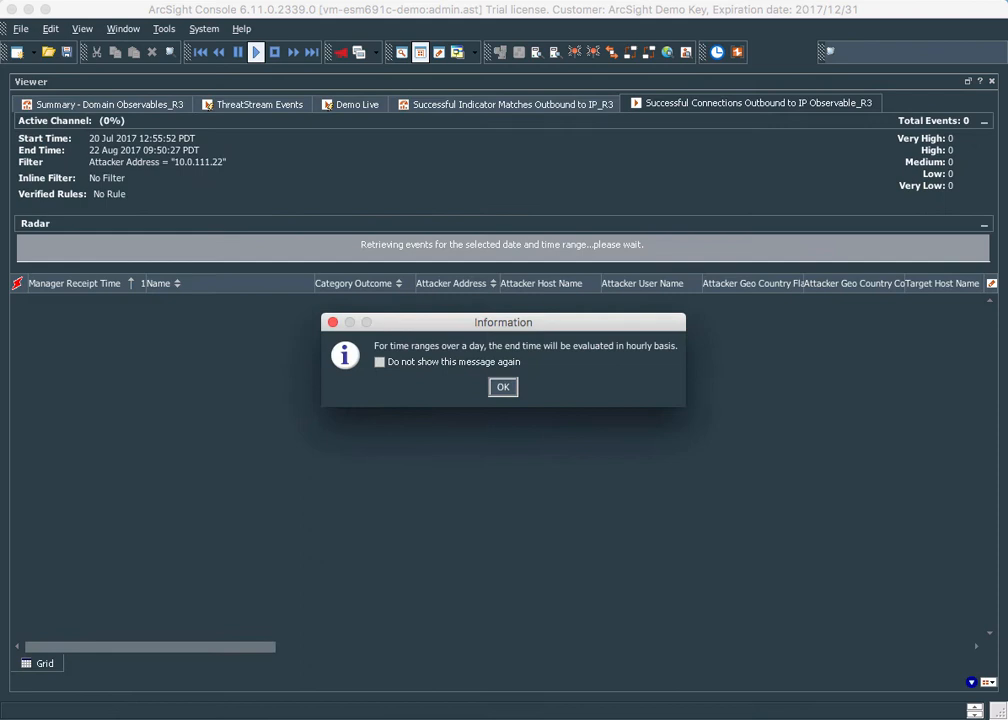
Step: Dismiss the time-range notice so the 10.0.111.22 channel loads its 228 events
left_click(504, 388)
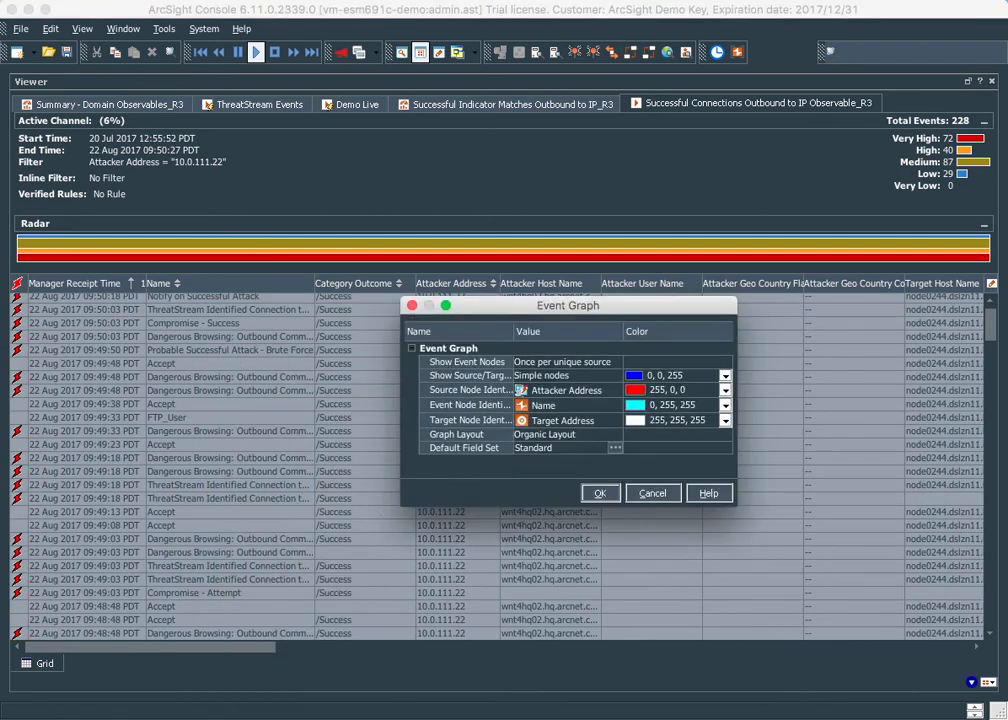
Step: Generate the event graph and separate the 10.0.111.22, FTP_User, Dangerous Browsing and ThreatStream nodes from 199.248.65.119
left_click(600, 492)
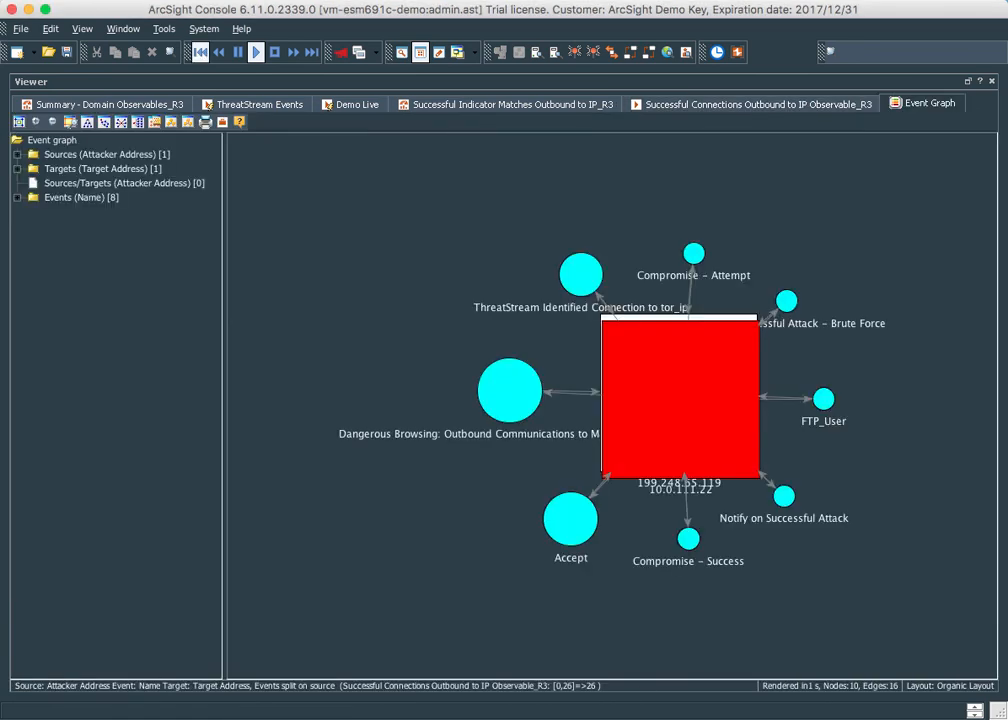
left_click_drag(678, 392, 396, 538)
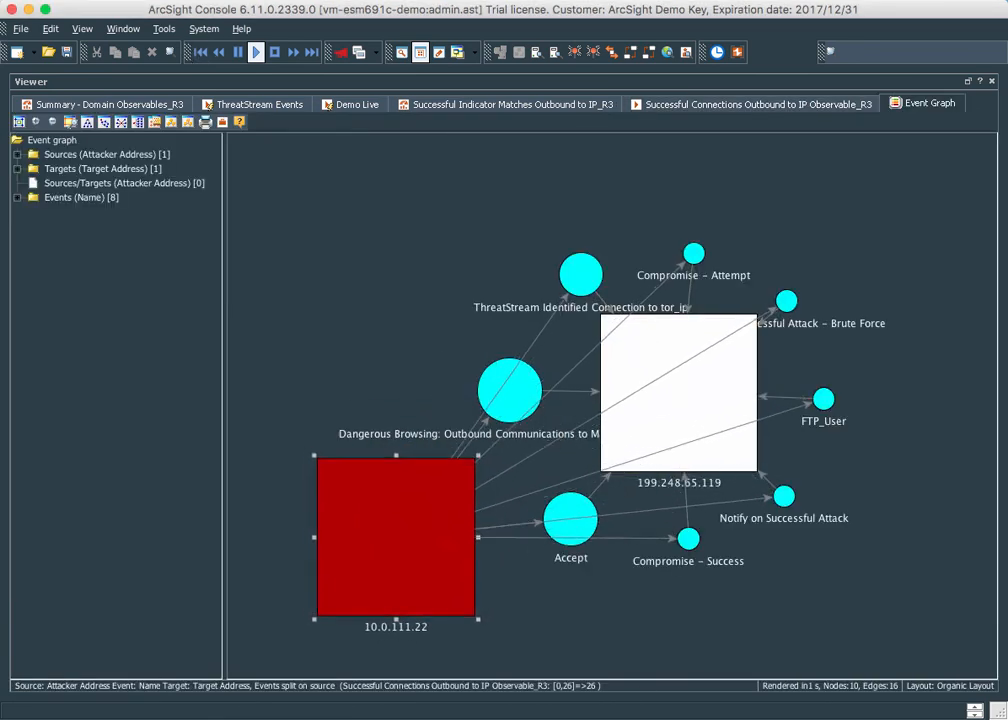
left_click_drag(396, 536, 374, 540)
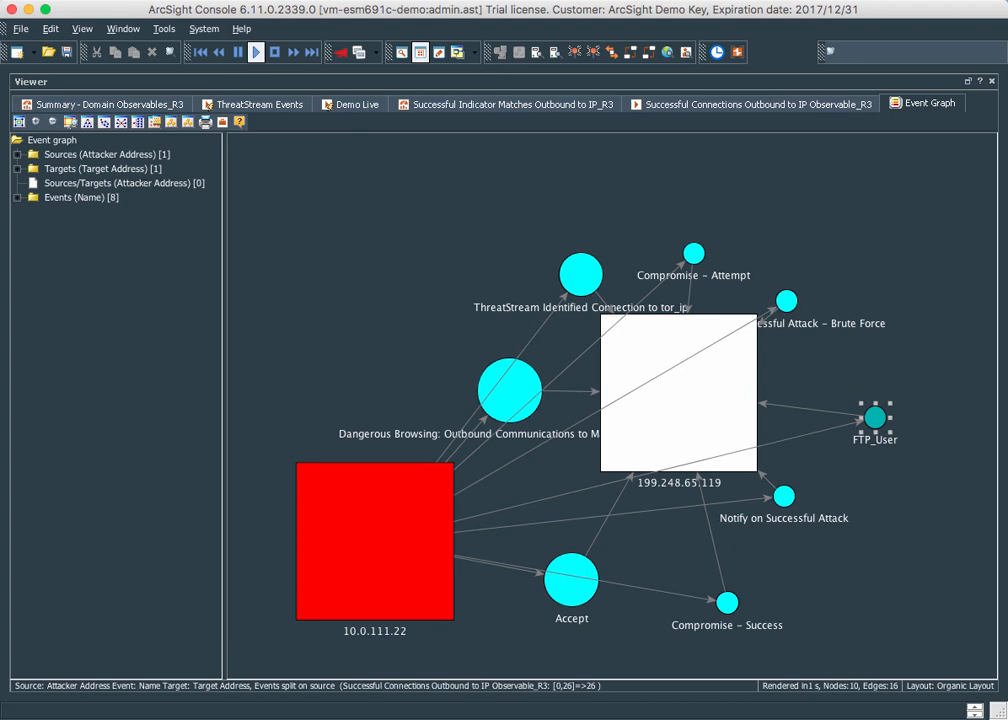
left_click_drag(508, 390, 400, 292)
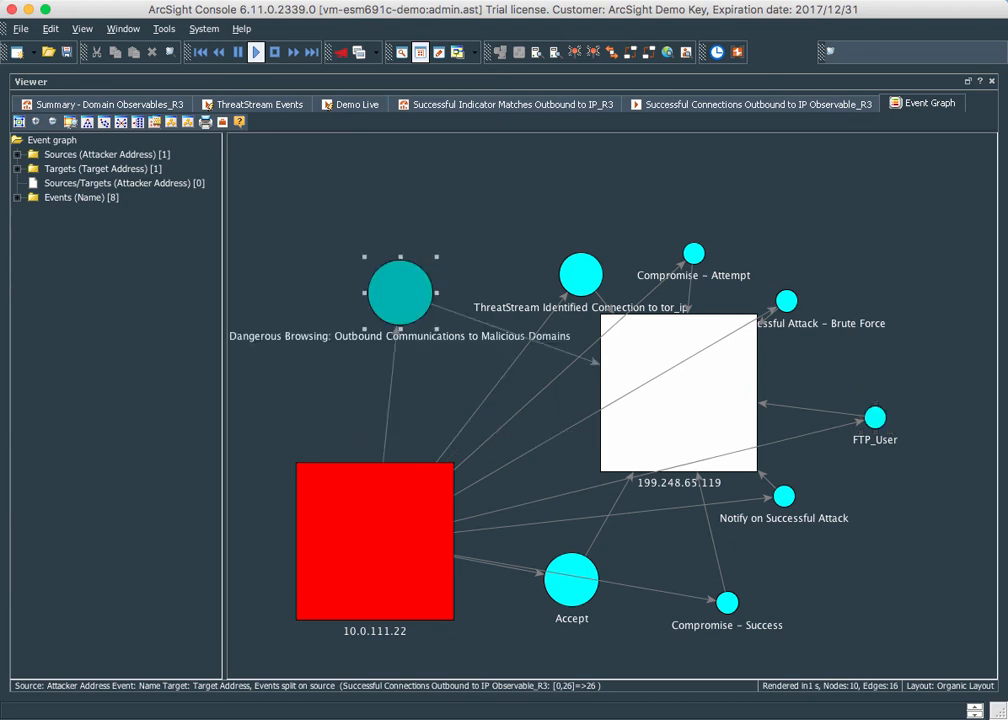
left_click_drag(580, 274, 544, 204)
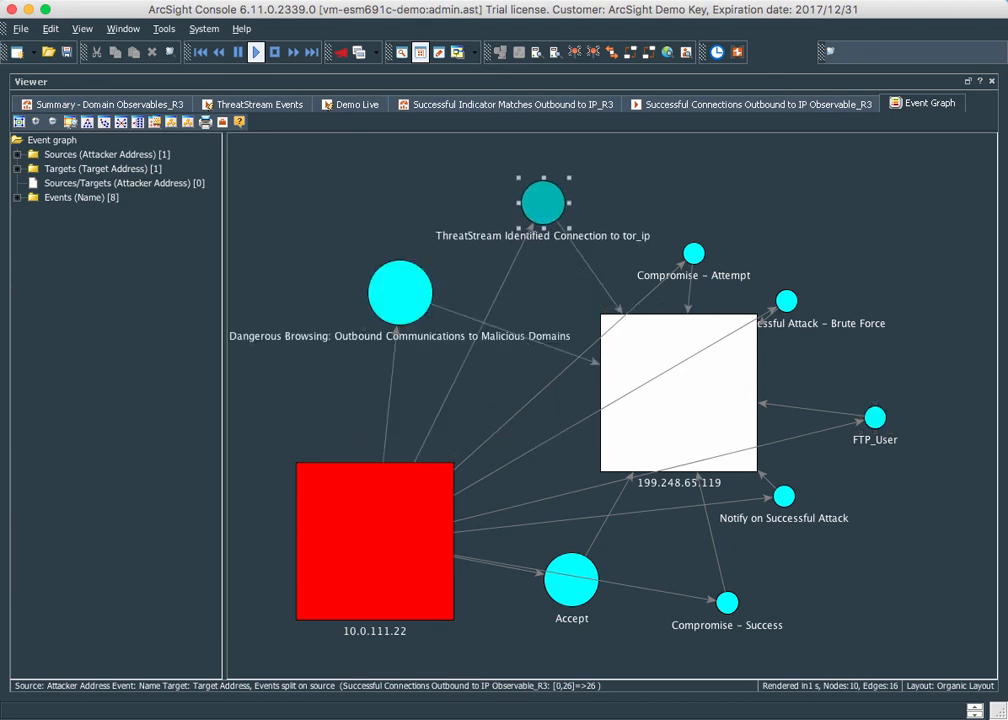